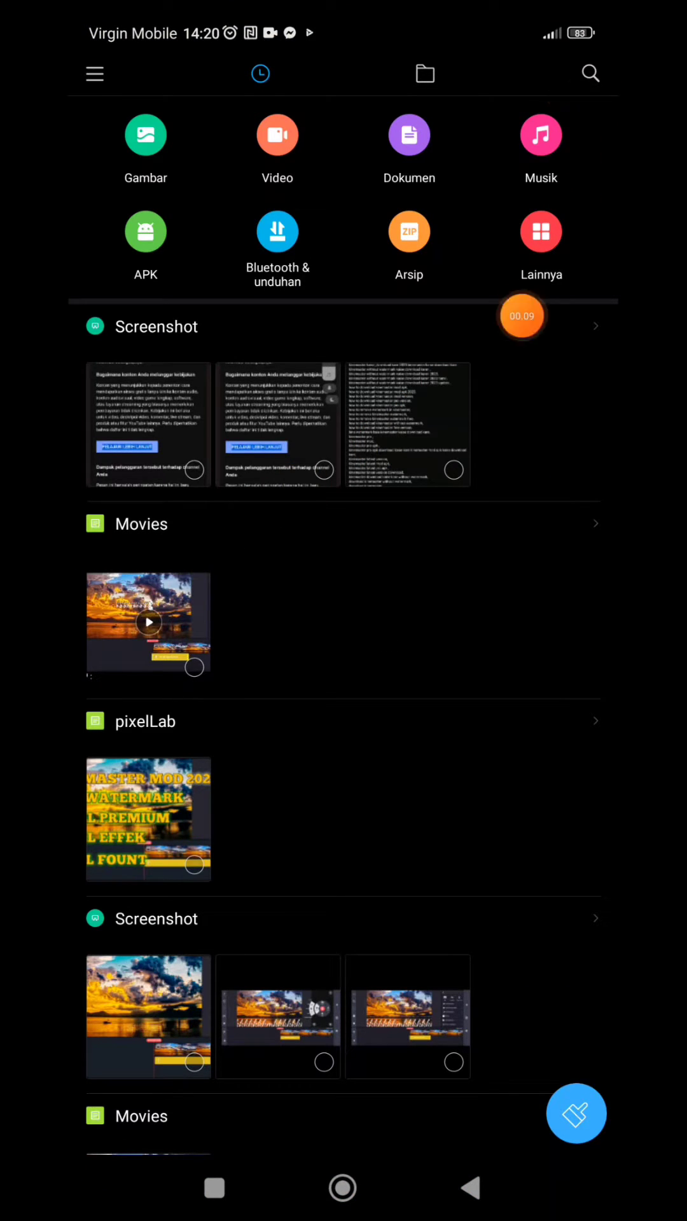
- Search File Manager for 'msg' and delete the msgstore.db.crypt14 backup file
click(590, 73)
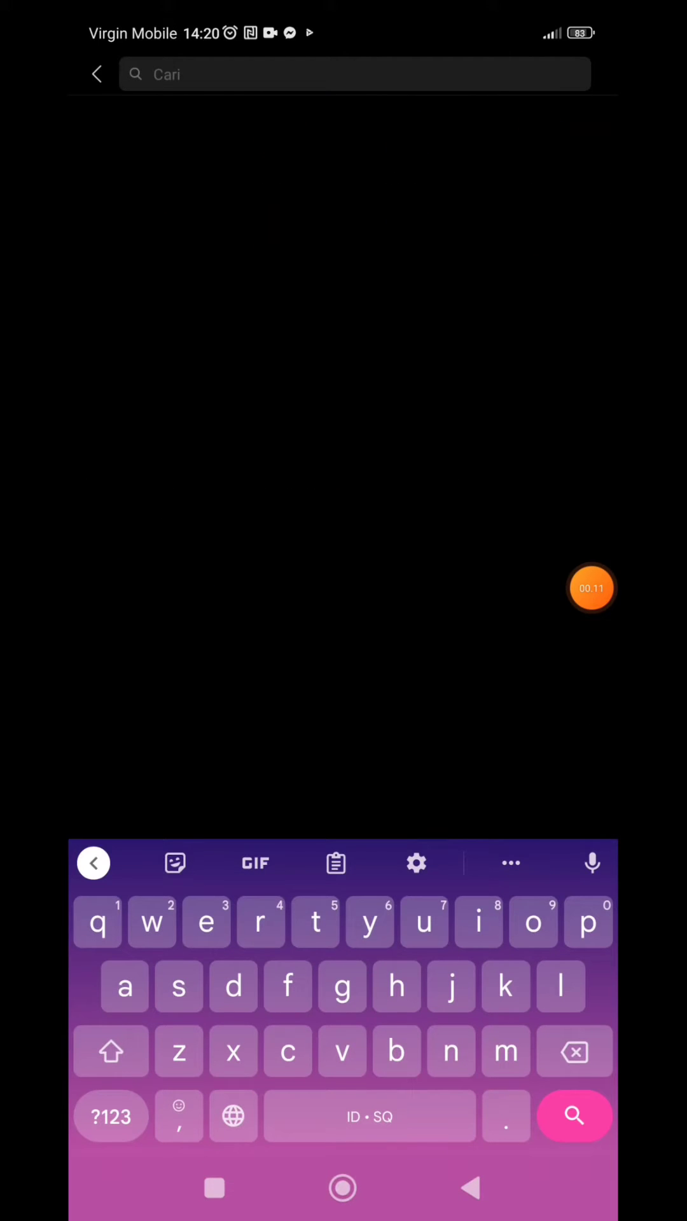
click(506, 1051)
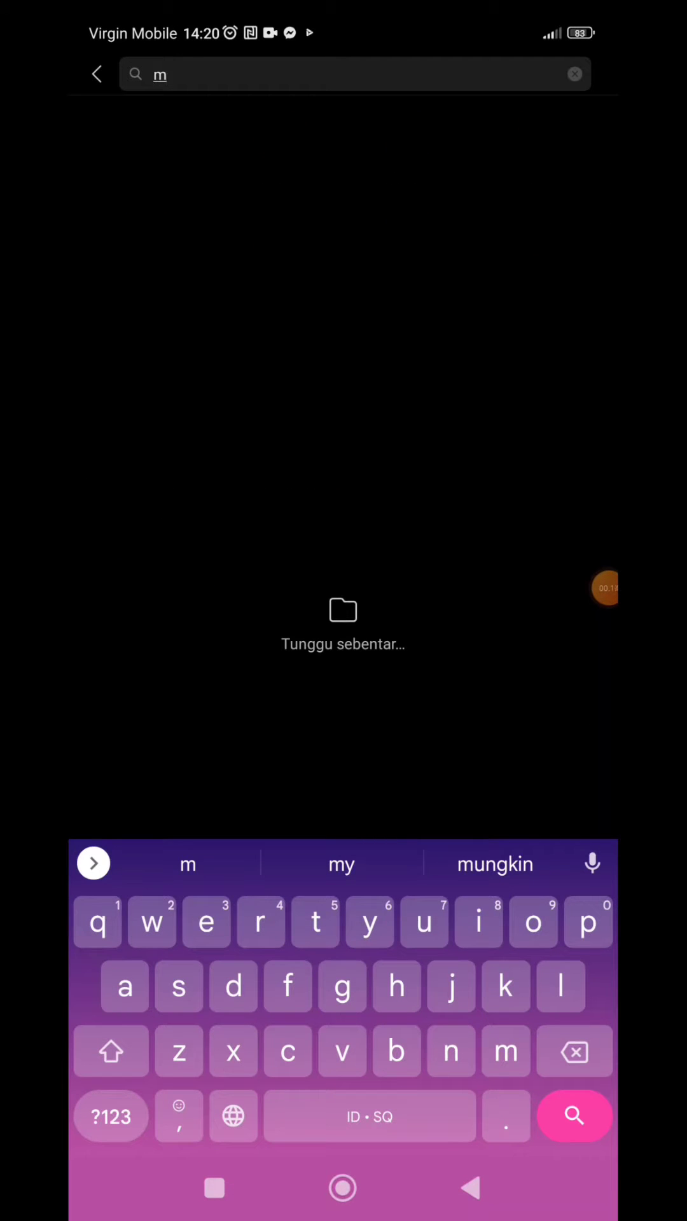
text(sg)
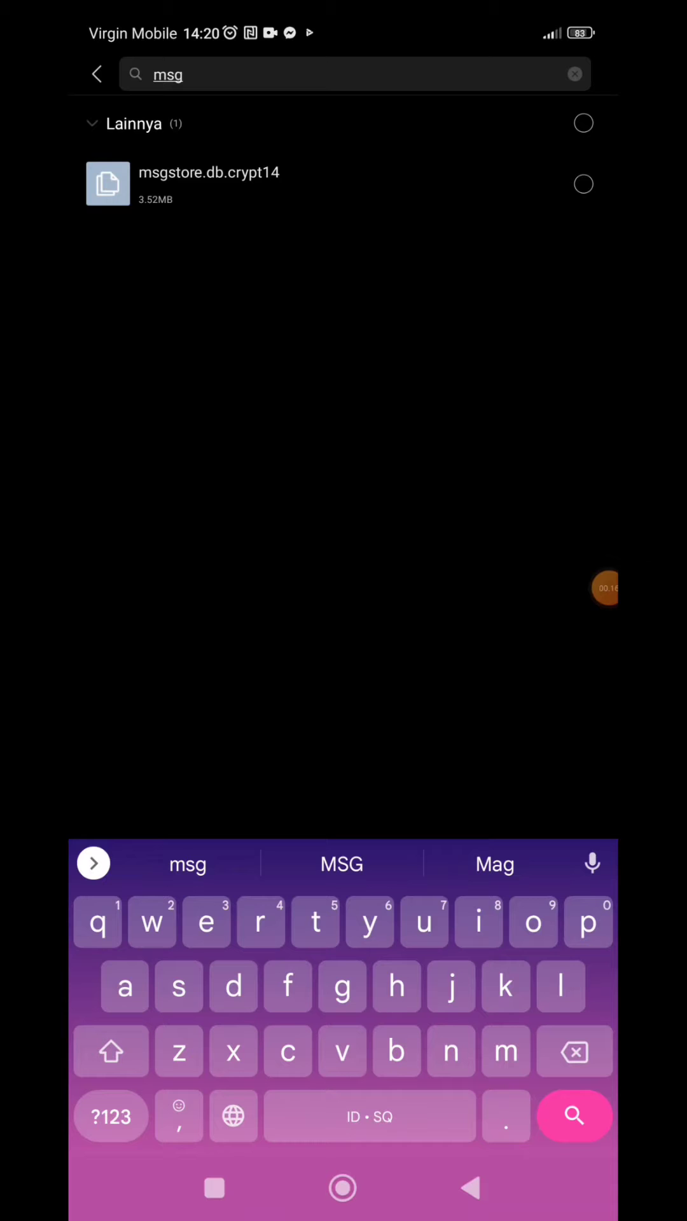
click(583, 184)
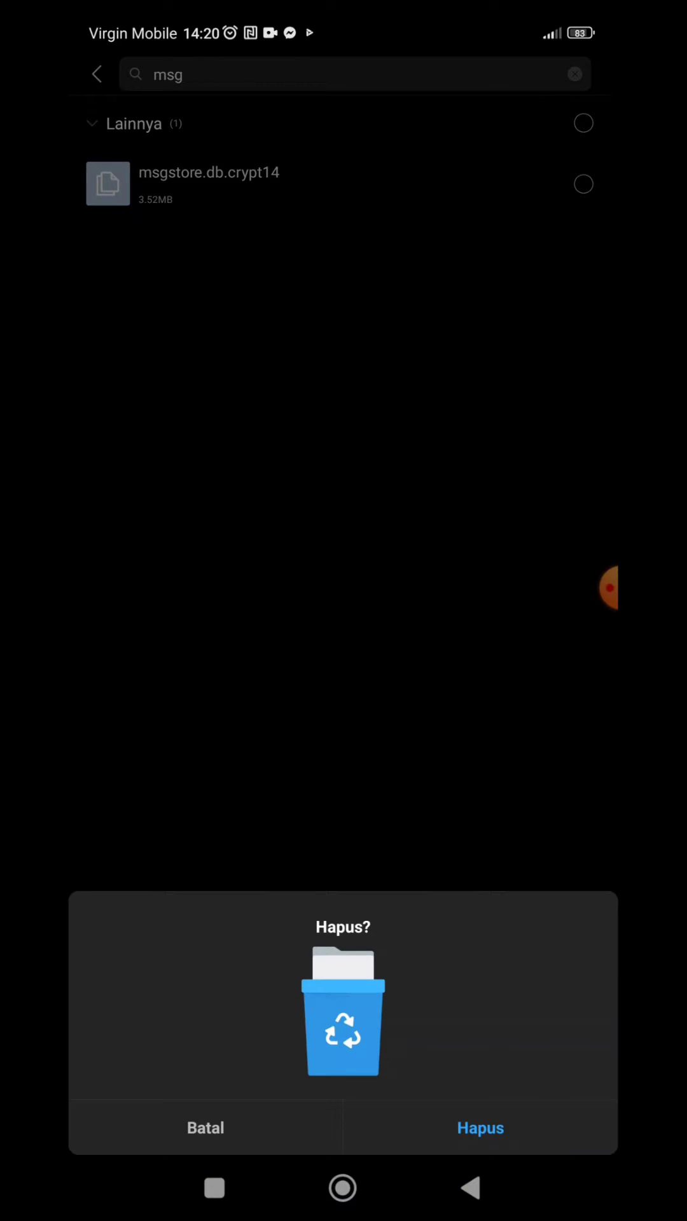
click(481, 1128)
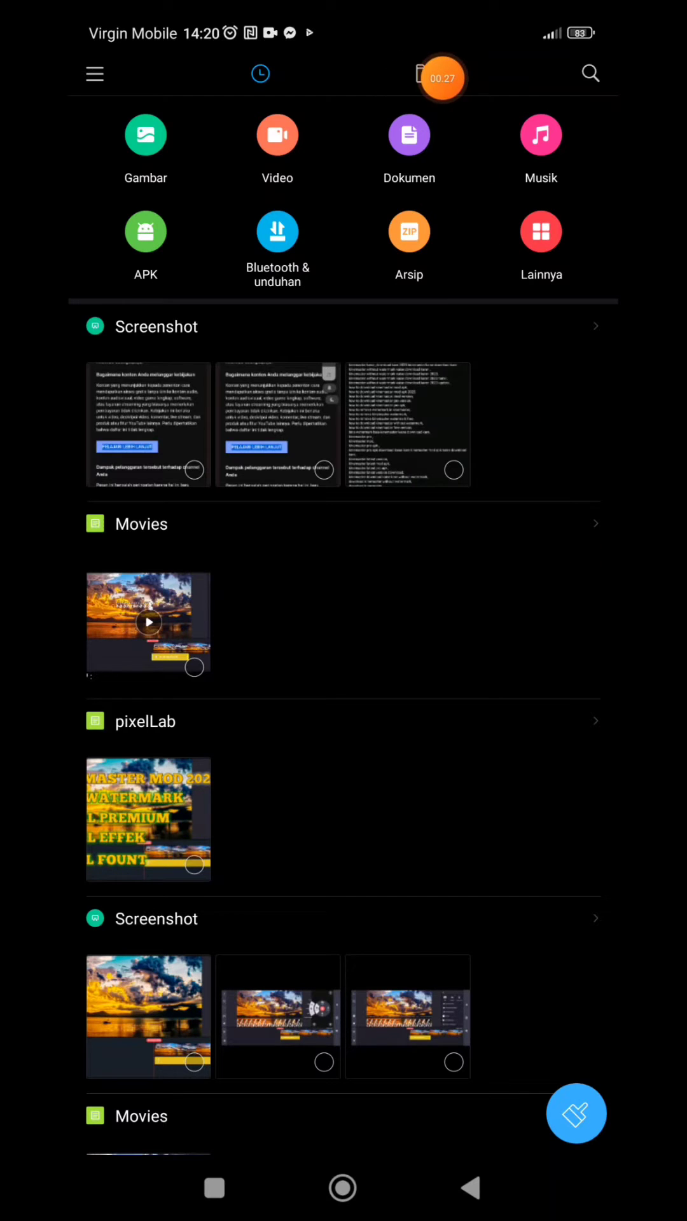
- Switch from the file manager to the Settings app storage details
click(424, 73)
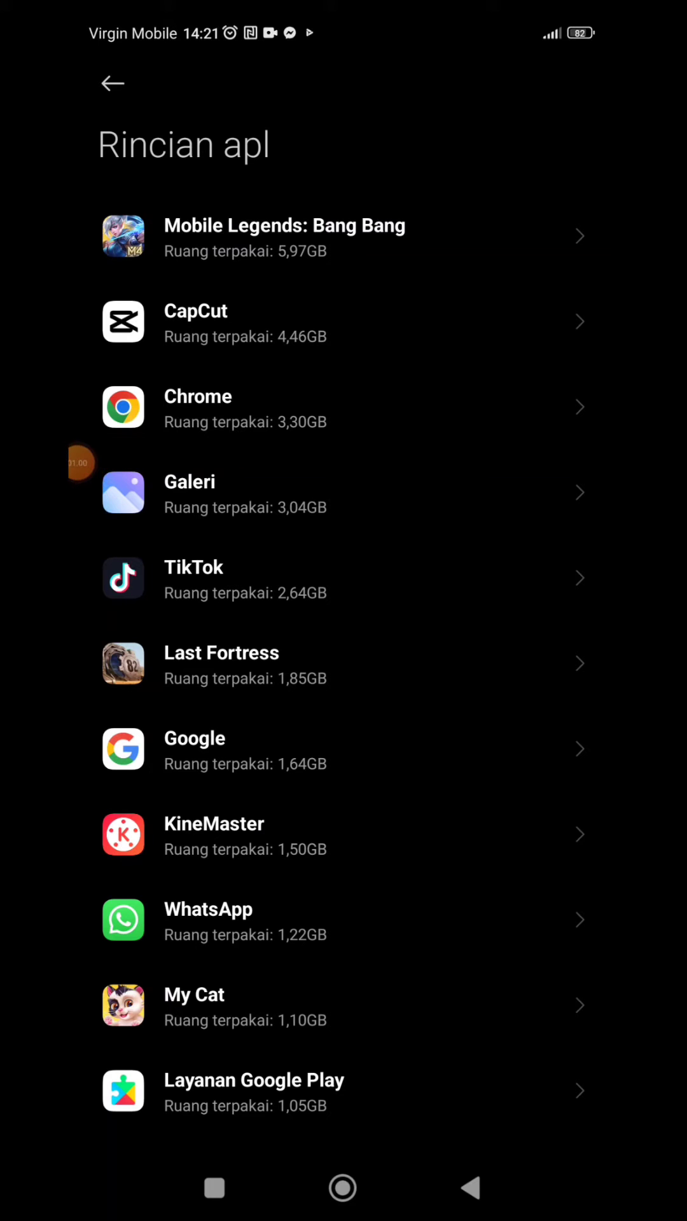
mouse_move(432, 267)
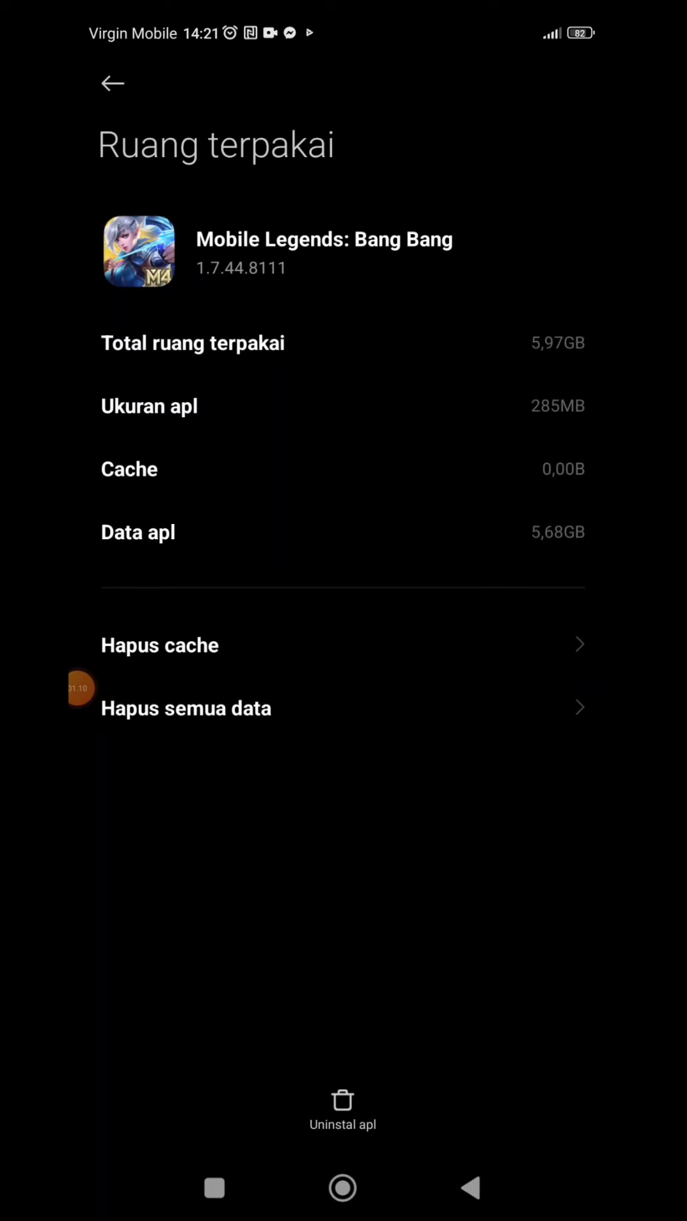
- Leave Mobile Legends details and clear CapCut's cache, reducing it to 3,37GB
click(111, 83)
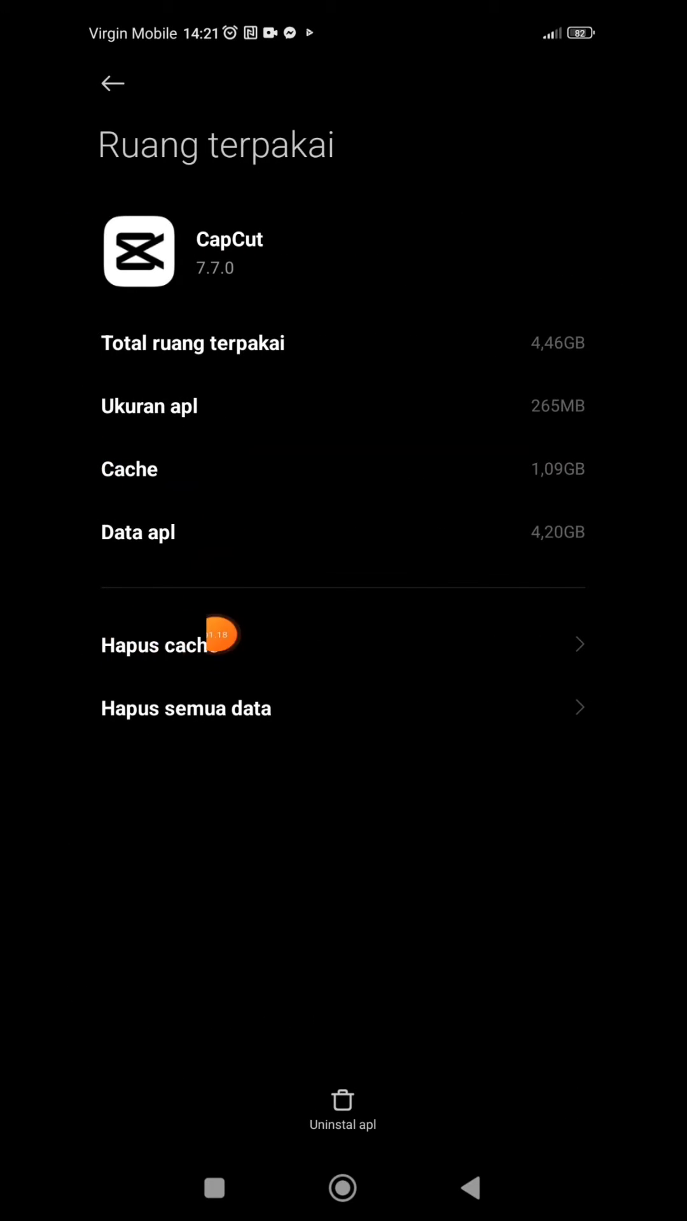
click(159, 645)
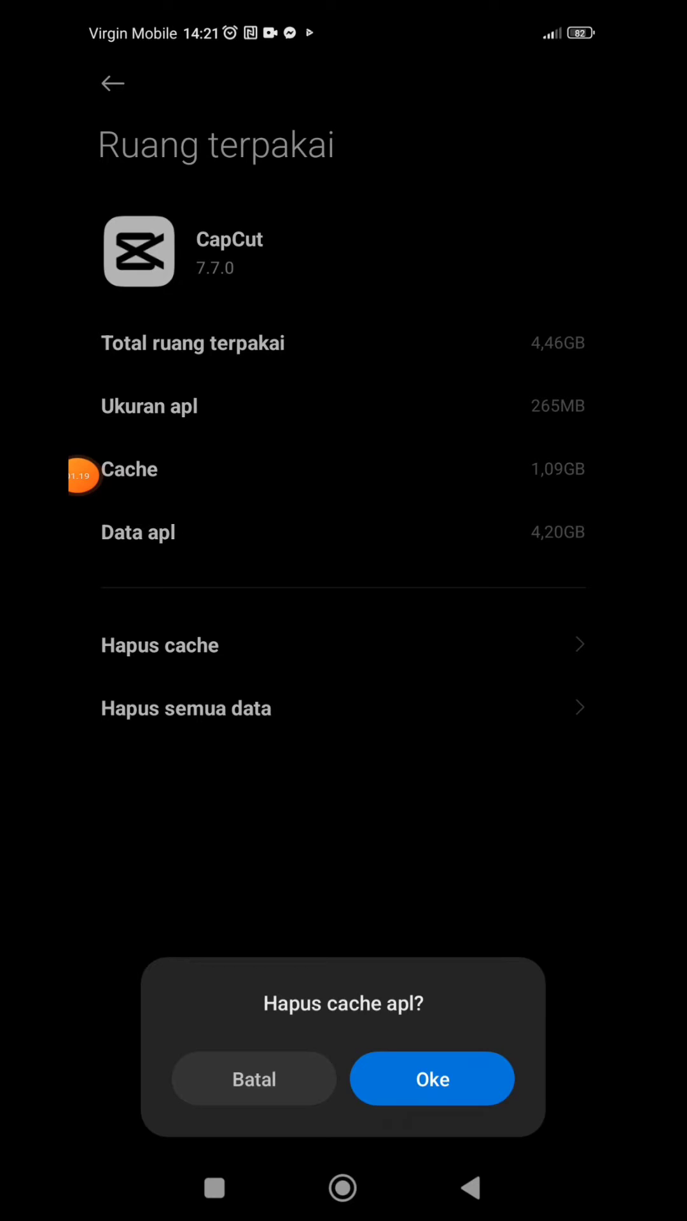
click(431, 1078)
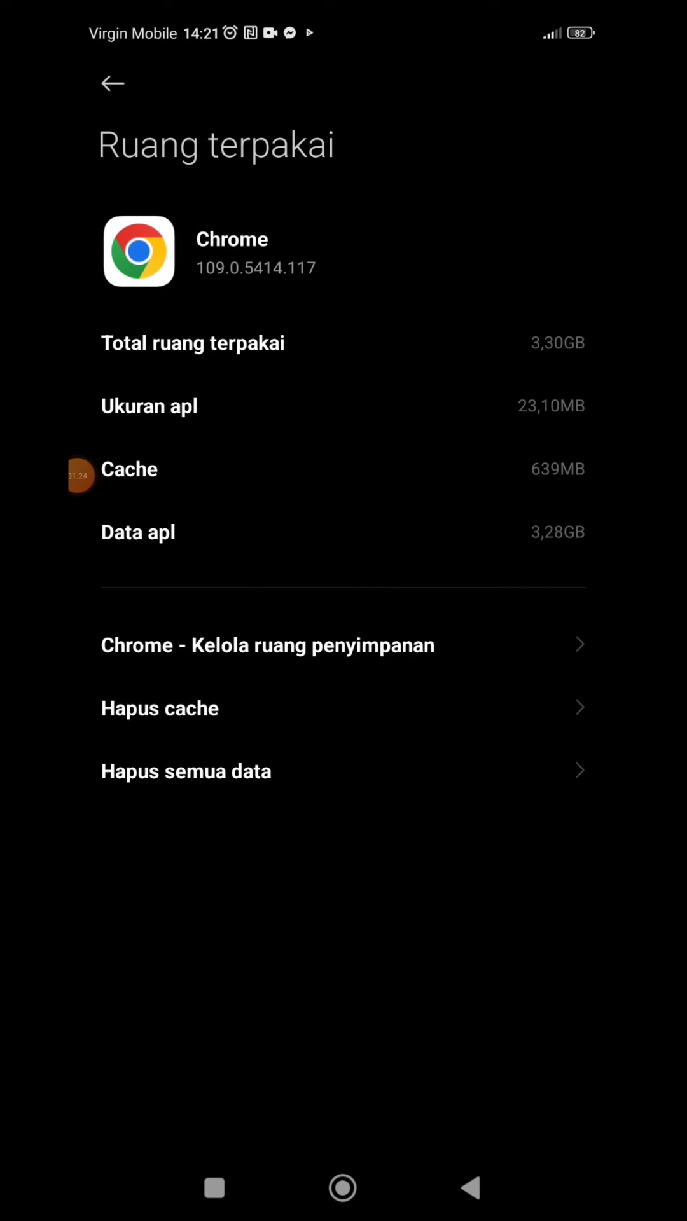
- Clear Chrome's cache, reducing it to 2,66GB, and return to Rincian apl
click(159, 708)
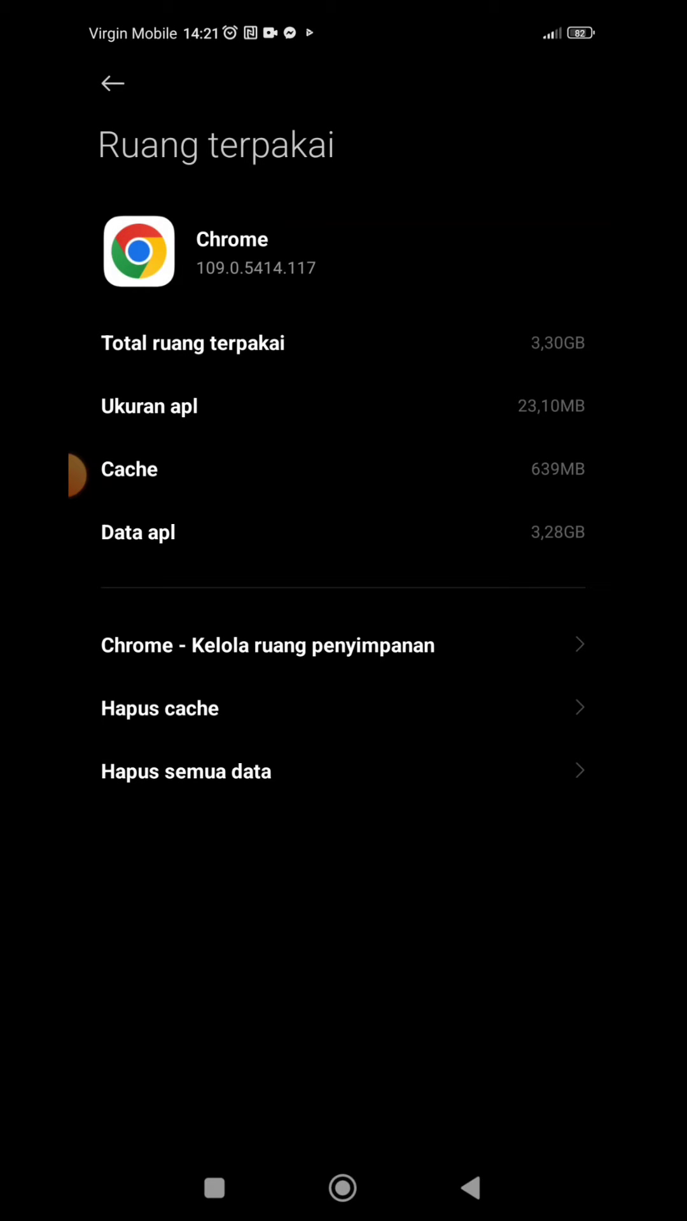
click(160, 708)
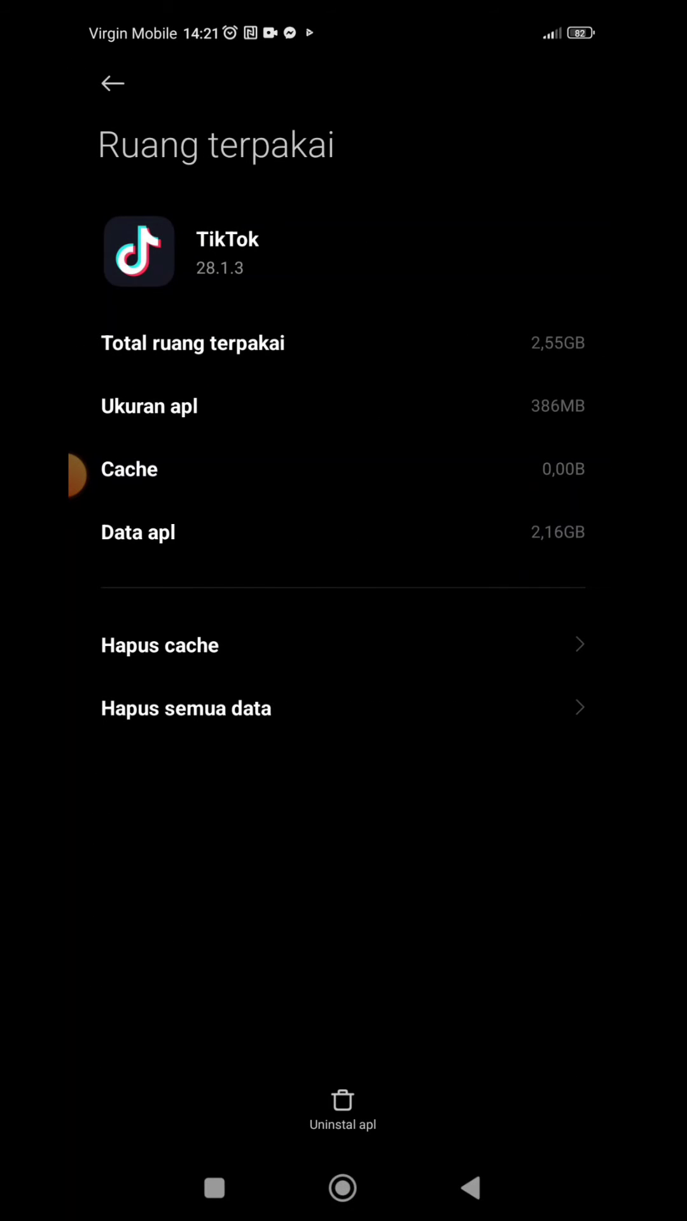
click(113, 83)
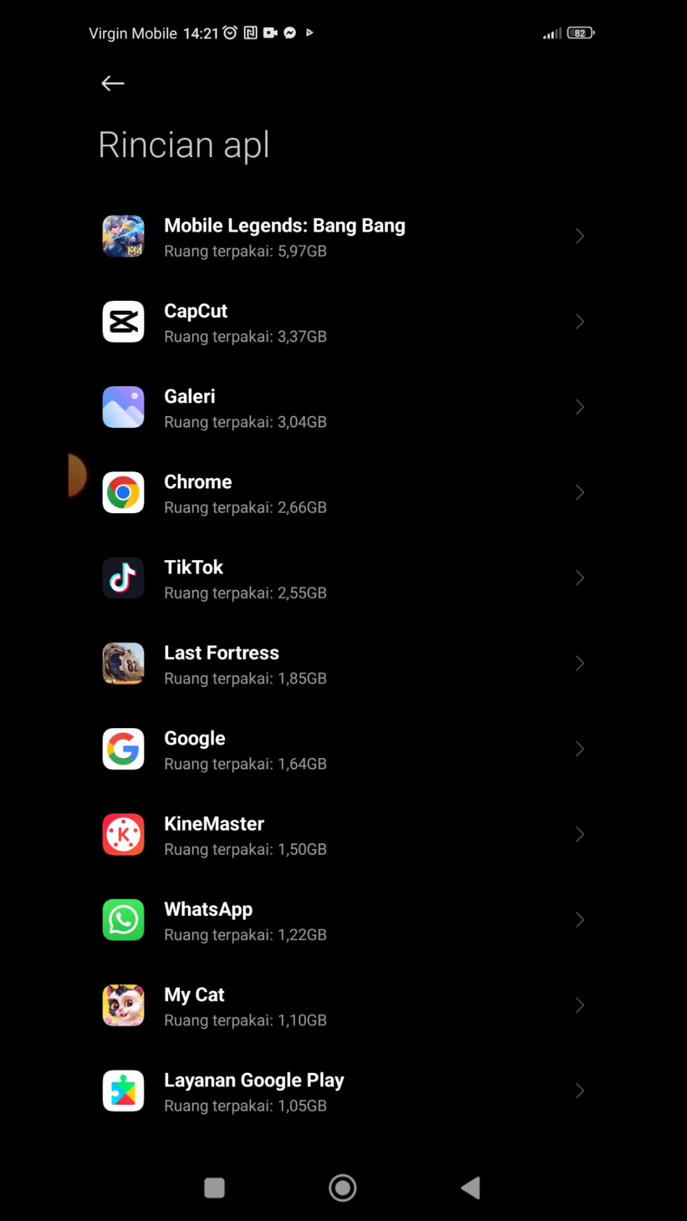
- Go back and scroll the storage settings to open Berkas bersama sorted by size
click(113, 84)
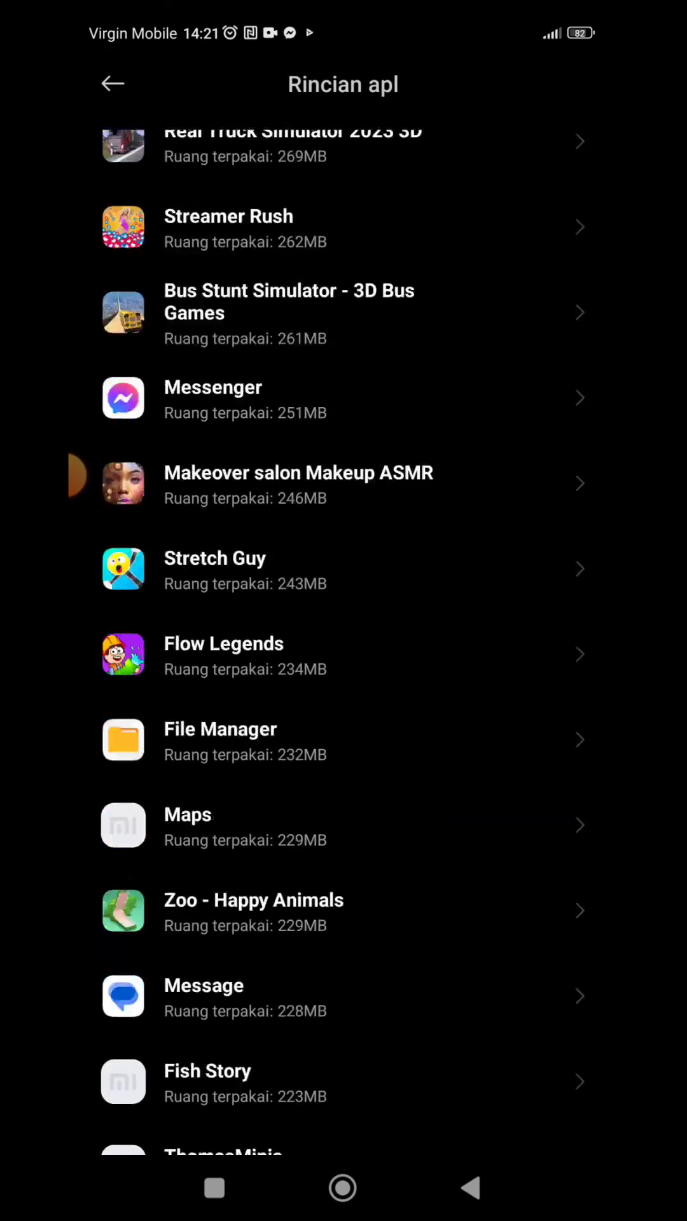
scroll(down, 3)
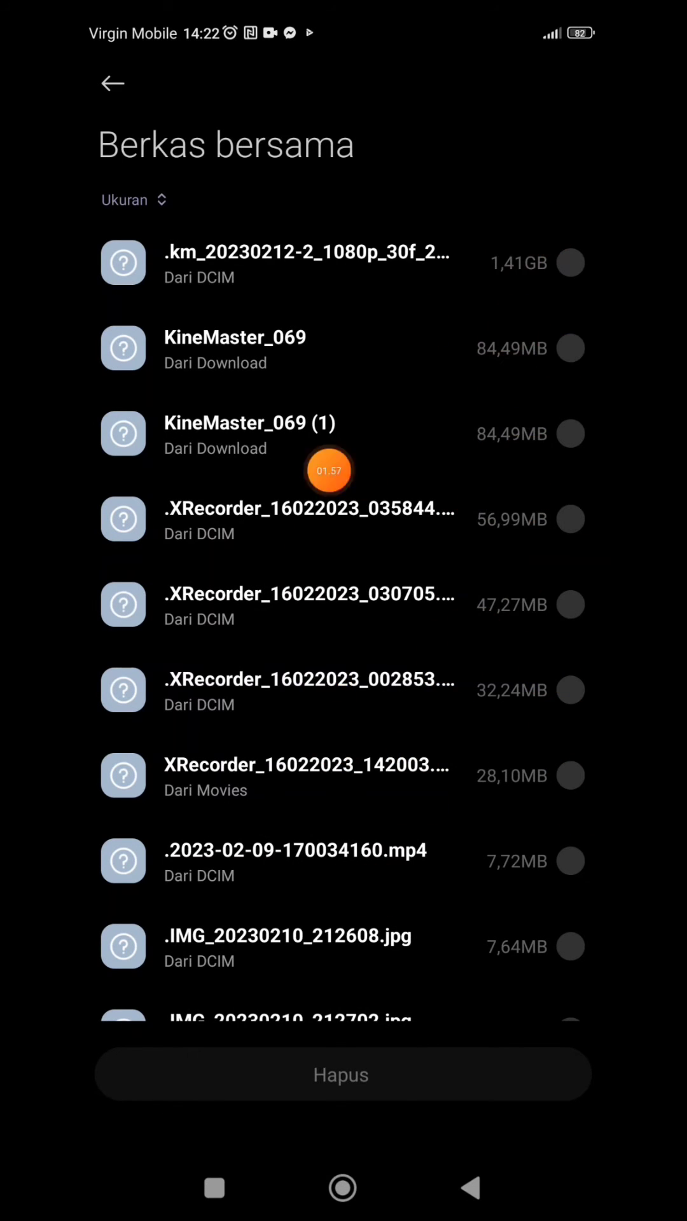
mouse_move(405, 510)
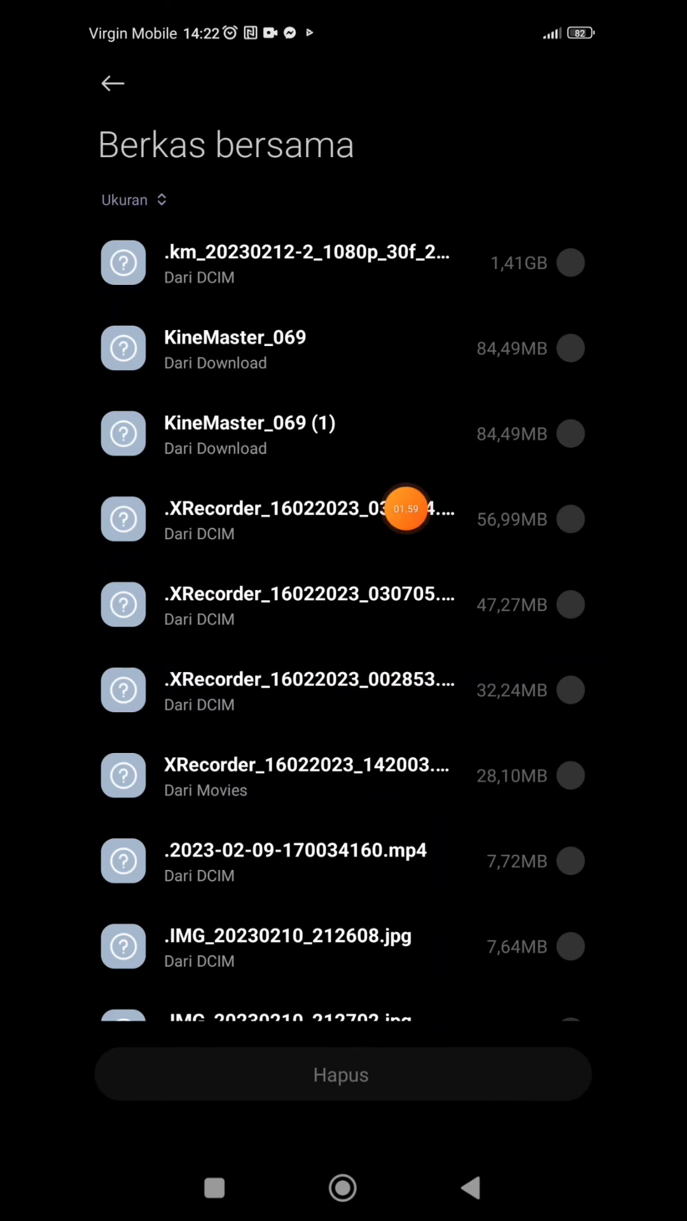
mouse_move(590, 387)
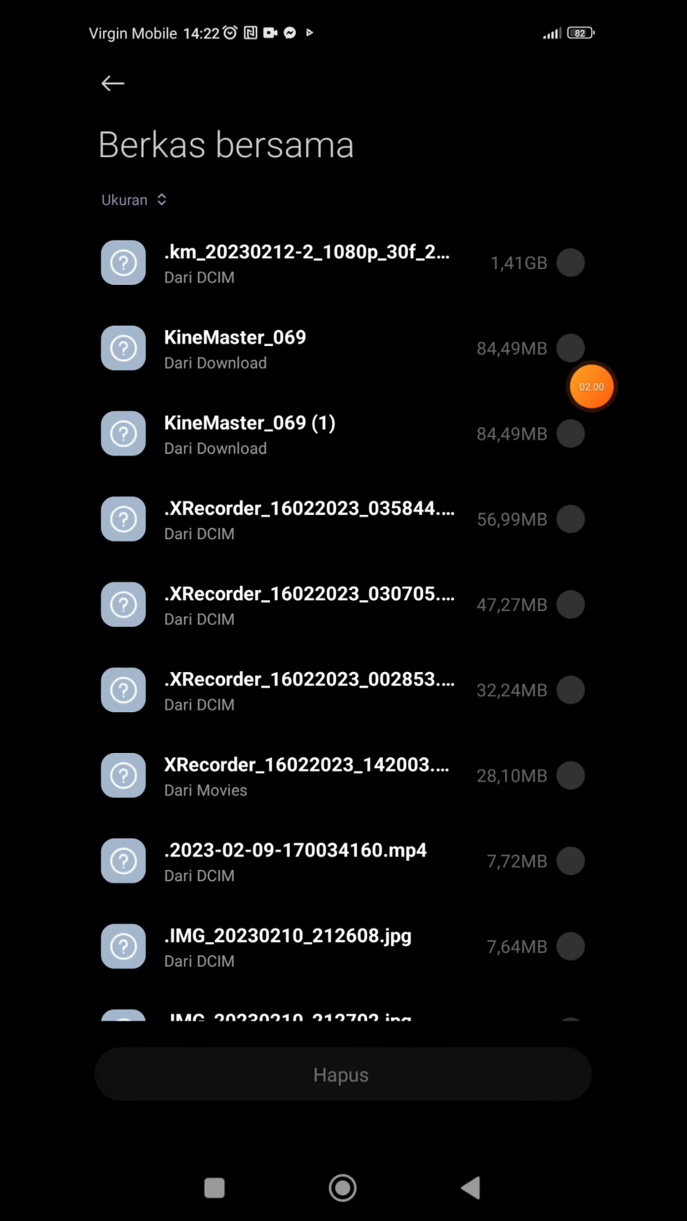
- Delete the 1,41GB DCIM video and both KineMaster_069 files (1,58GB total)
click(569, 348)
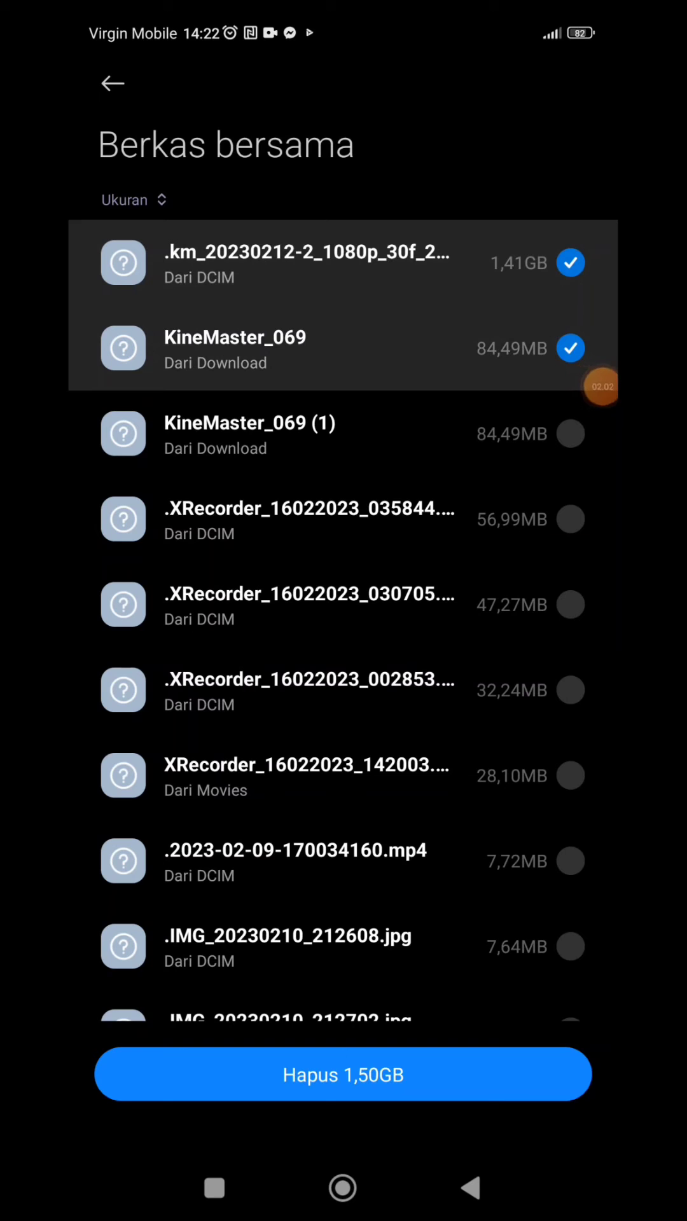
click(569, 433)
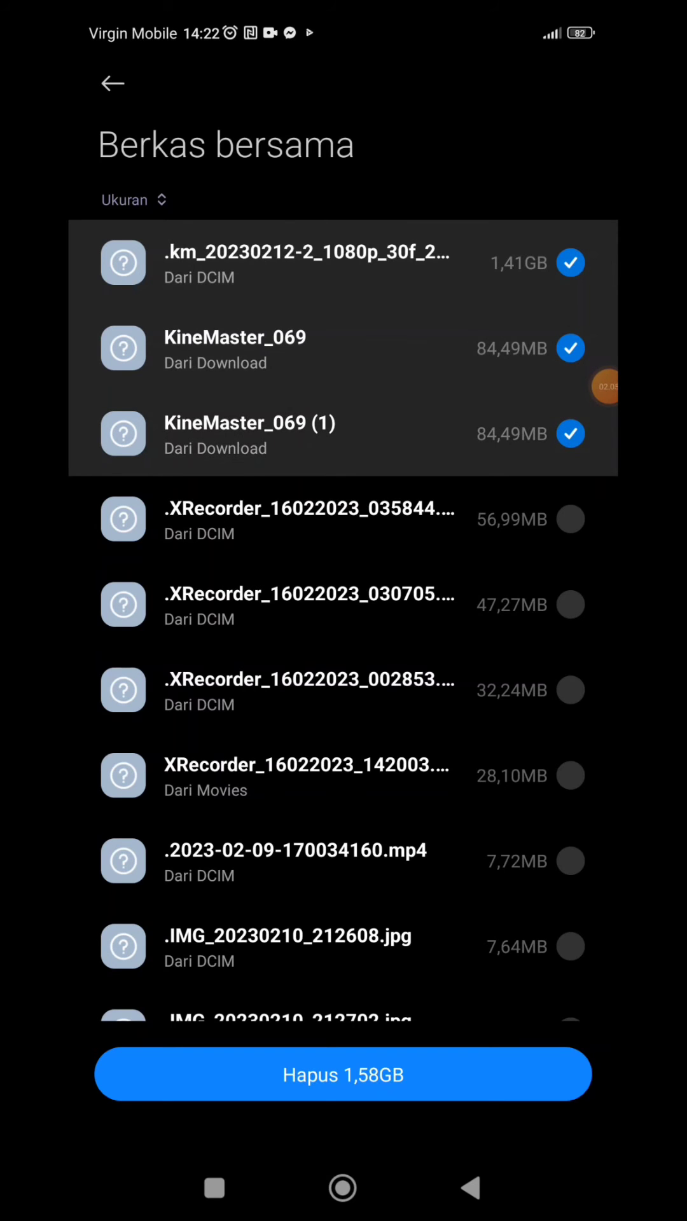
click(344, 1075)
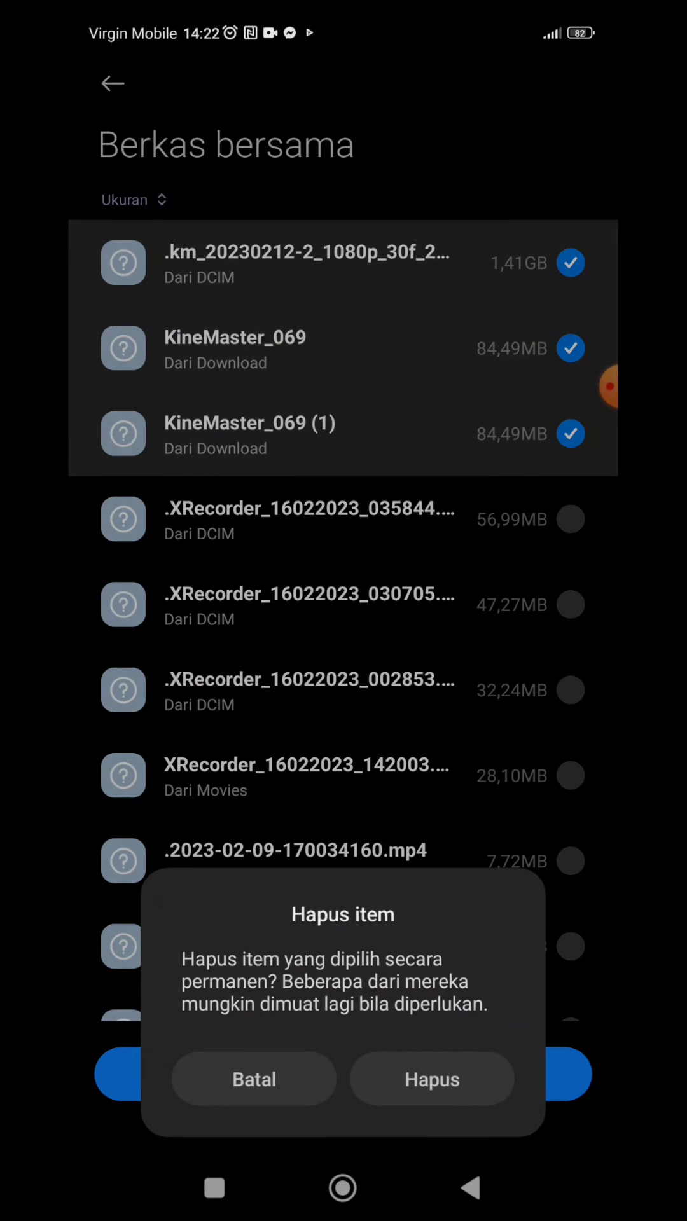
click(432, 1079)
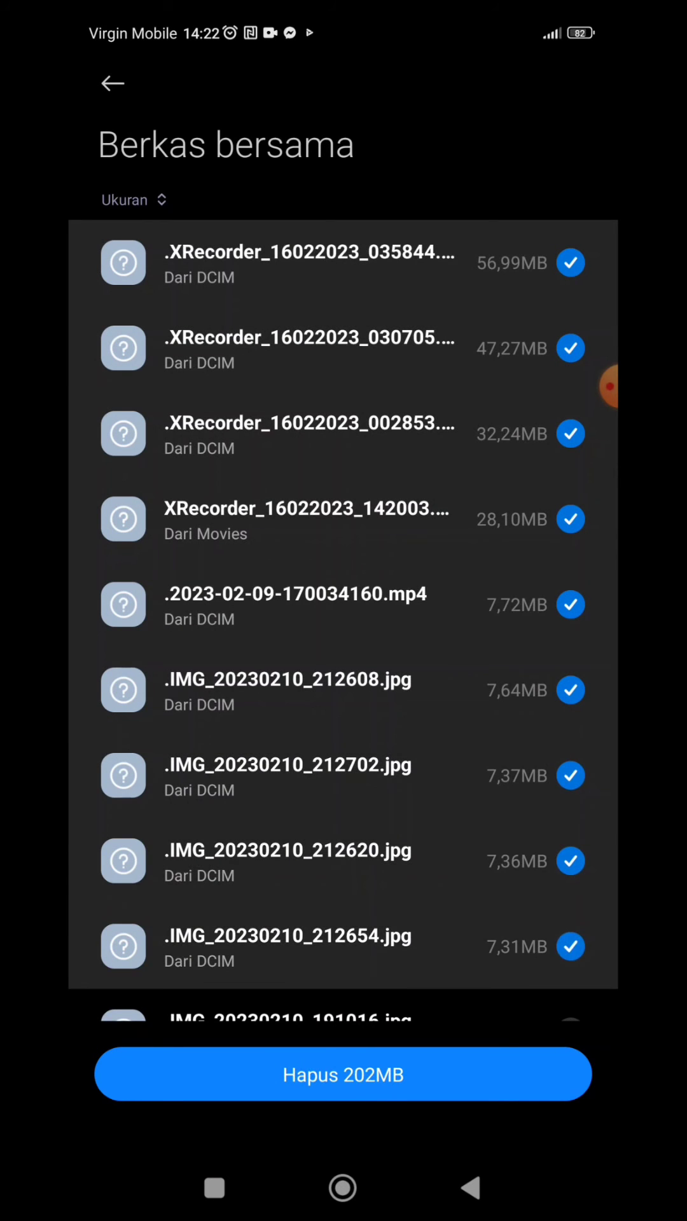
- Scroll the shared files list to mark further large files totalling 233MB
scroll(down, 3)
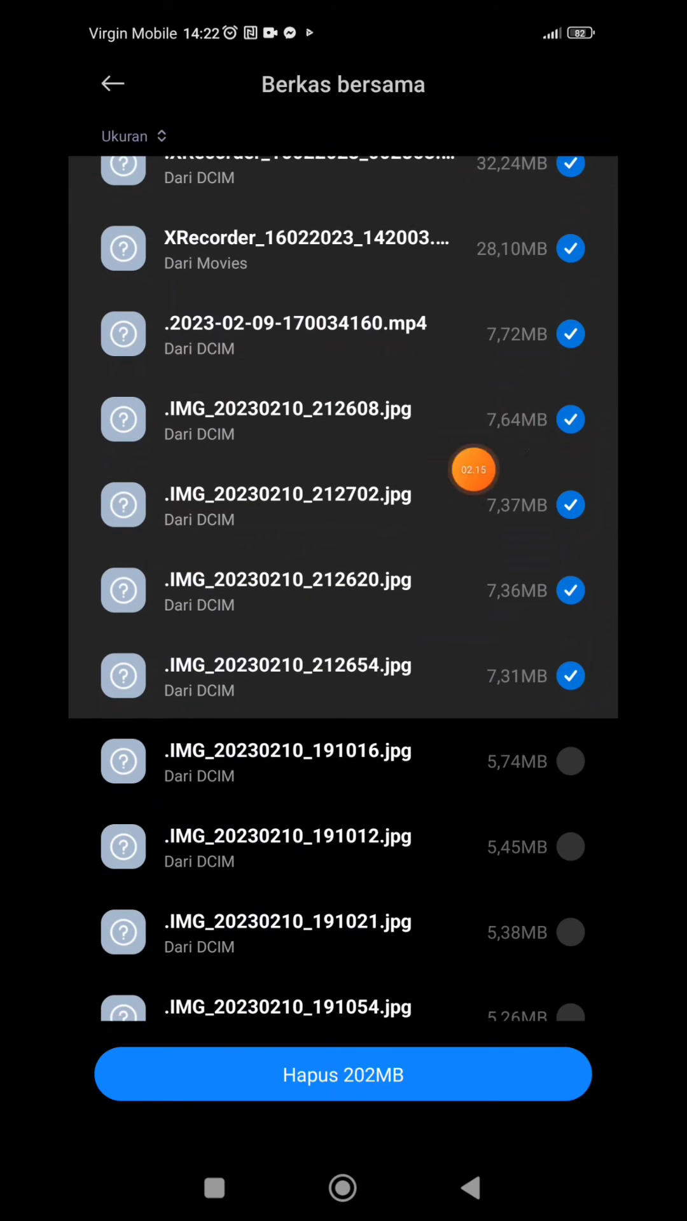
scroll(down, 3)
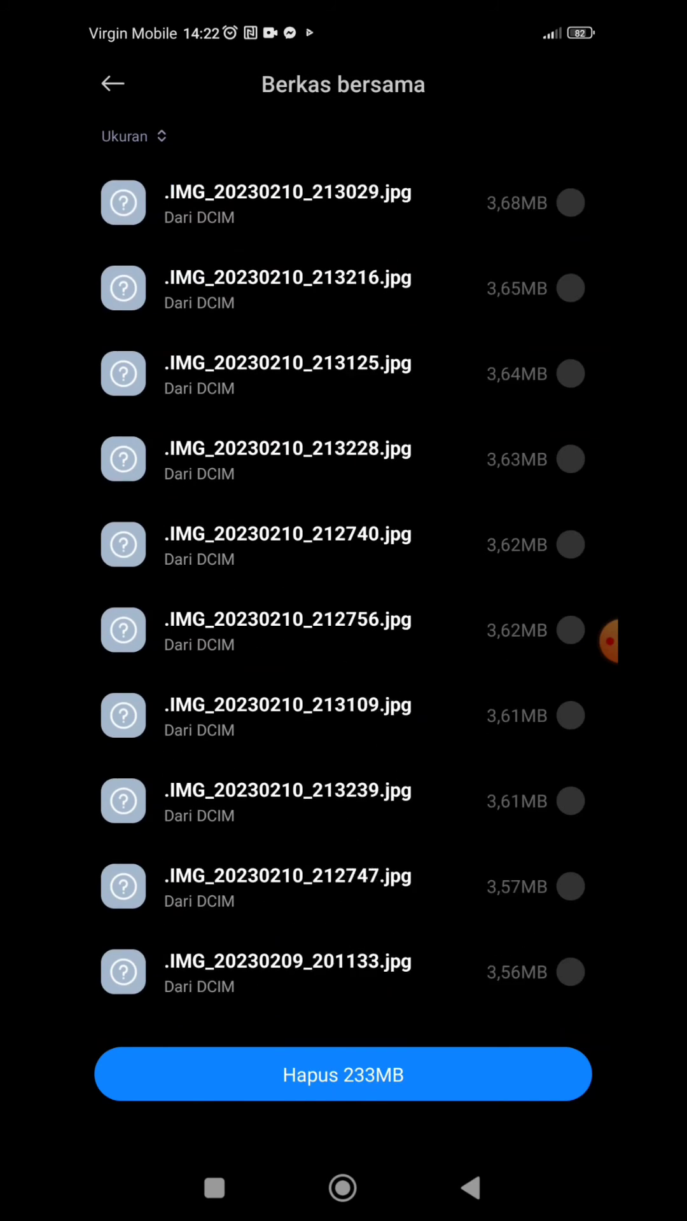
scroll(down, 3)
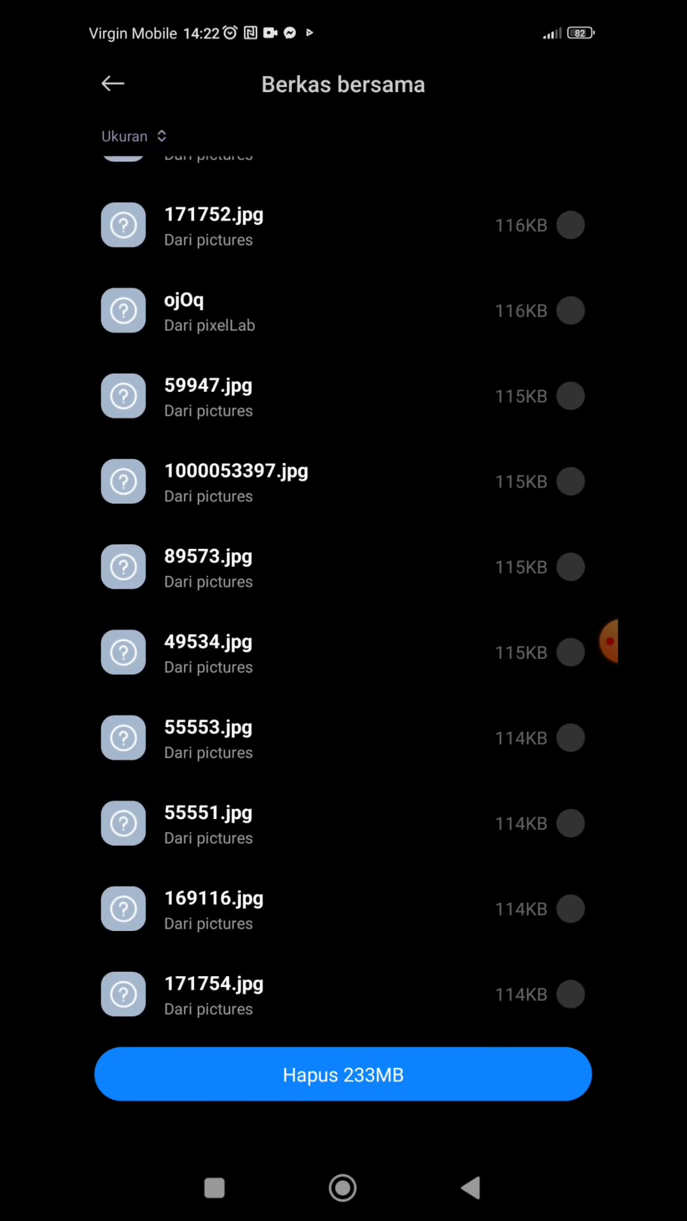
scroll(down, 3)
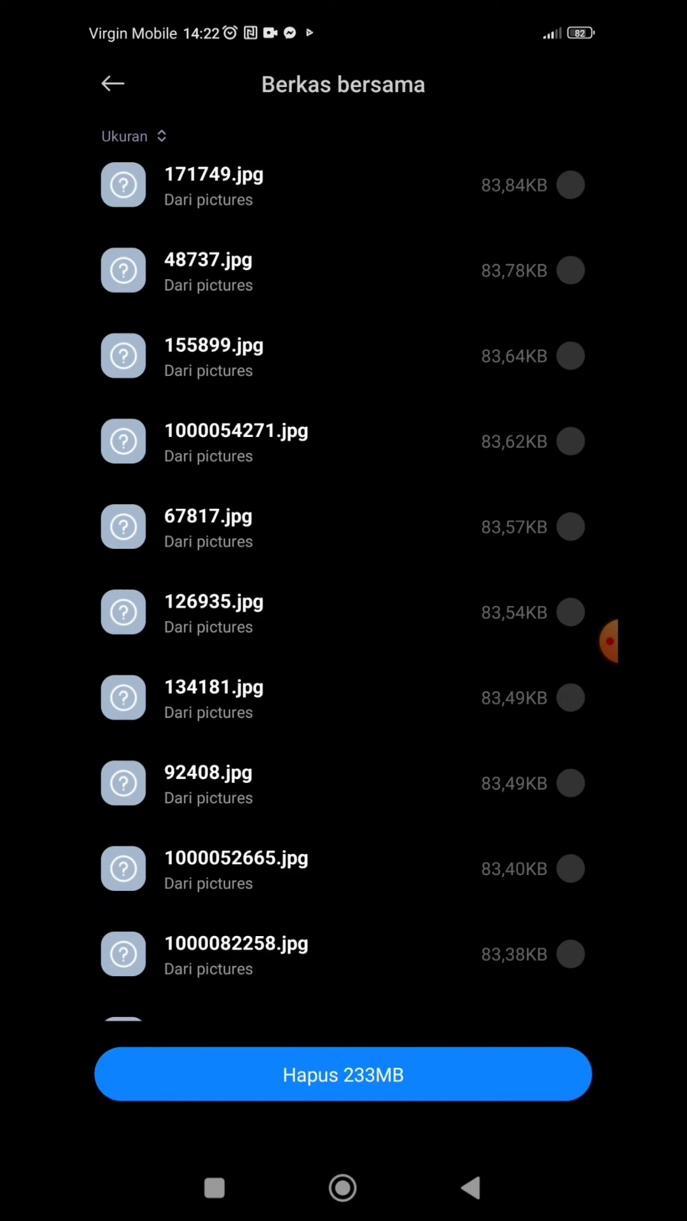